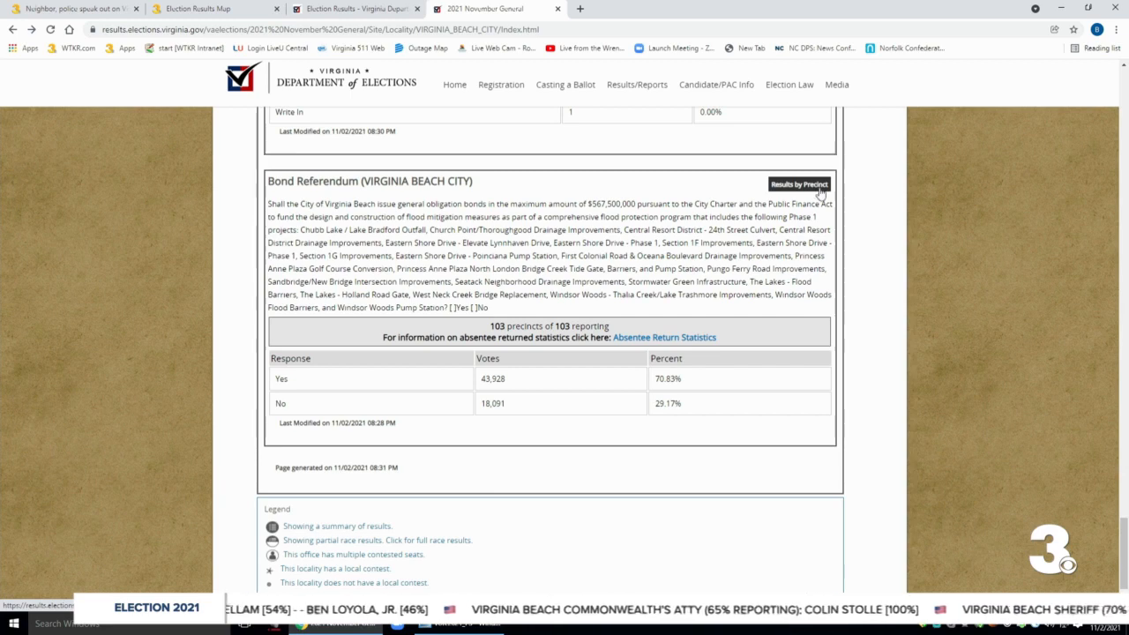
Step: Switch the browser to full screen to view the bond referendum's precinct results
{"action": "key", "text": "f11"}
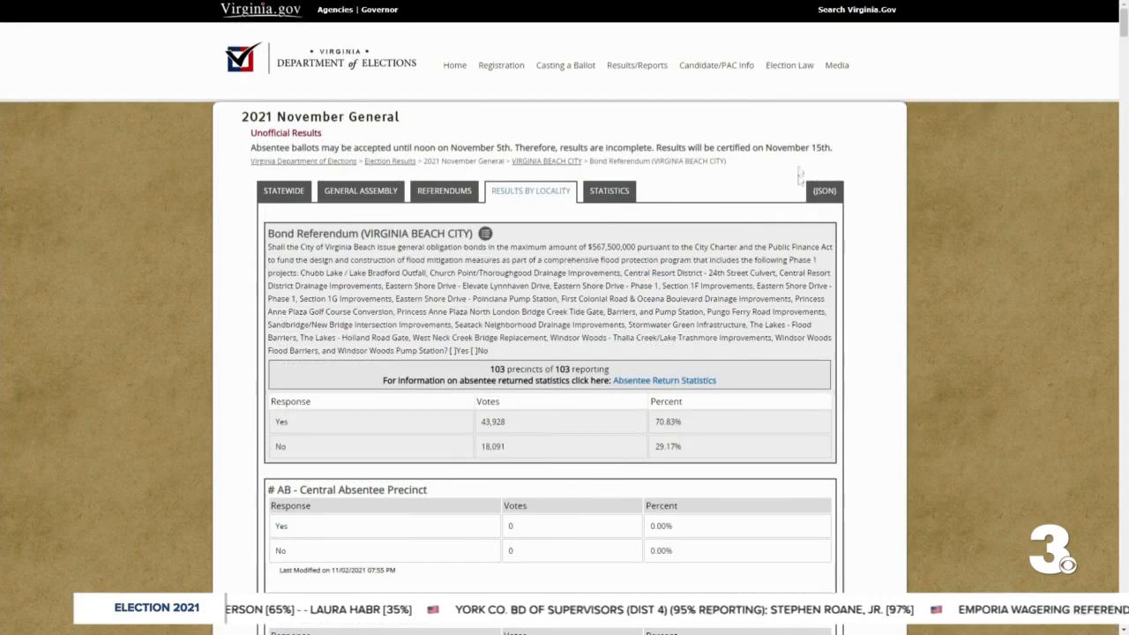
Step: Scroll past absentee and provisional entries through South Beach, Seatack and Kingston to London Bridge
{"action": "scroll", "scroll_direction": "down", "scroll_amount": 3}
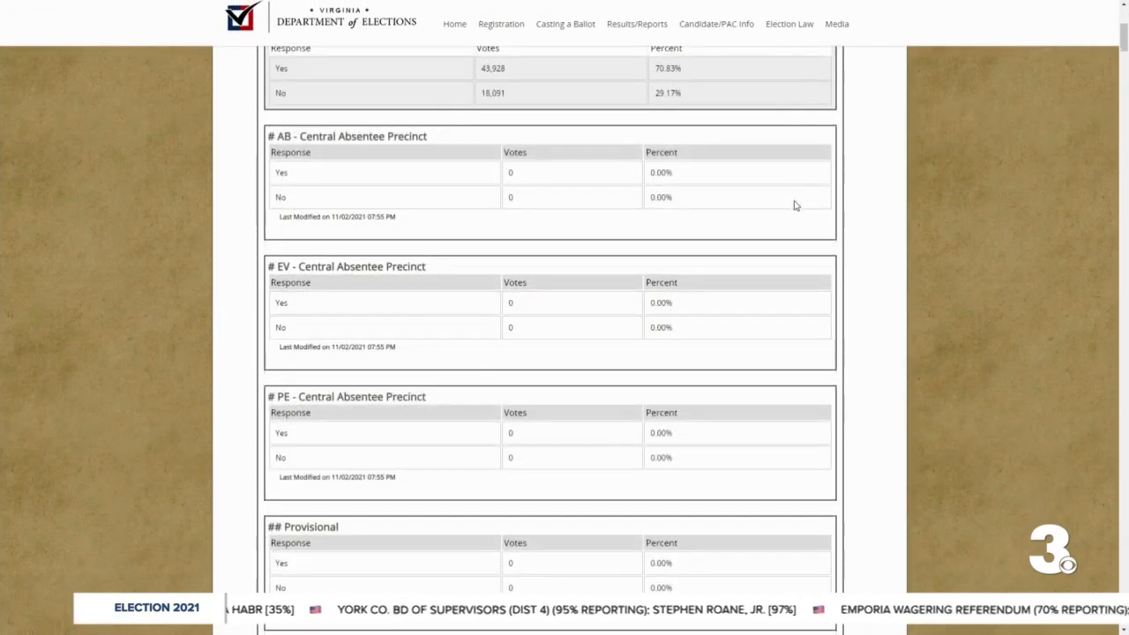
{"action": "scroll", "scroll_direction": "down", "scroll_amount": 3}
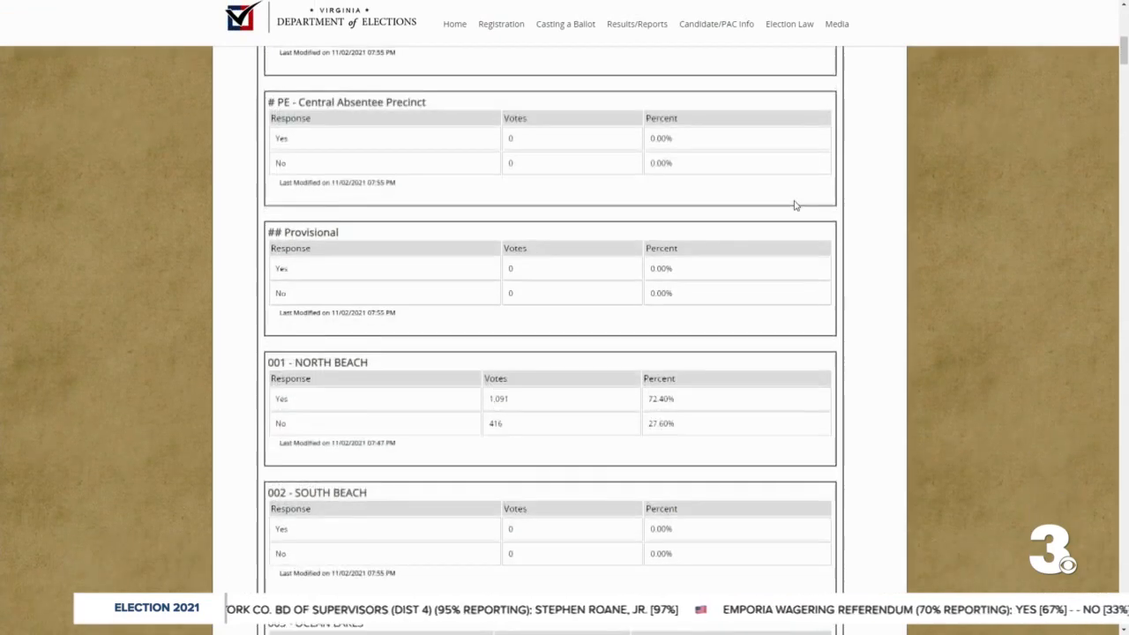
{"action": "scroll", "scroll_direction": "down", "scroll_amount": 3}
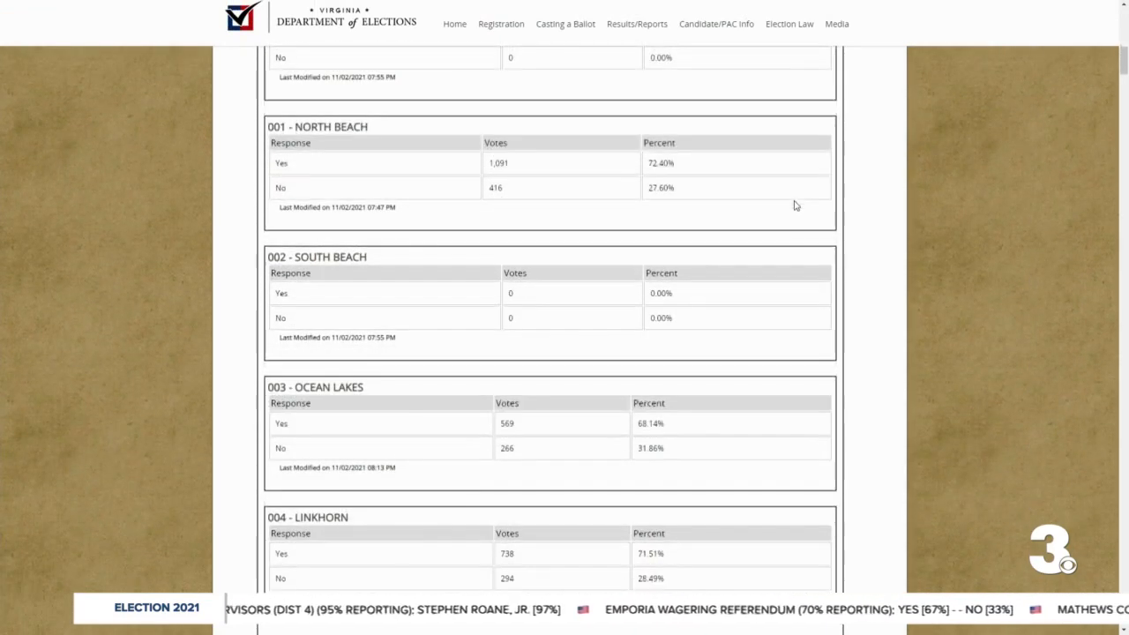
{"action": "scroll", "scroll_direction": "down", "scroll_amount": 3}
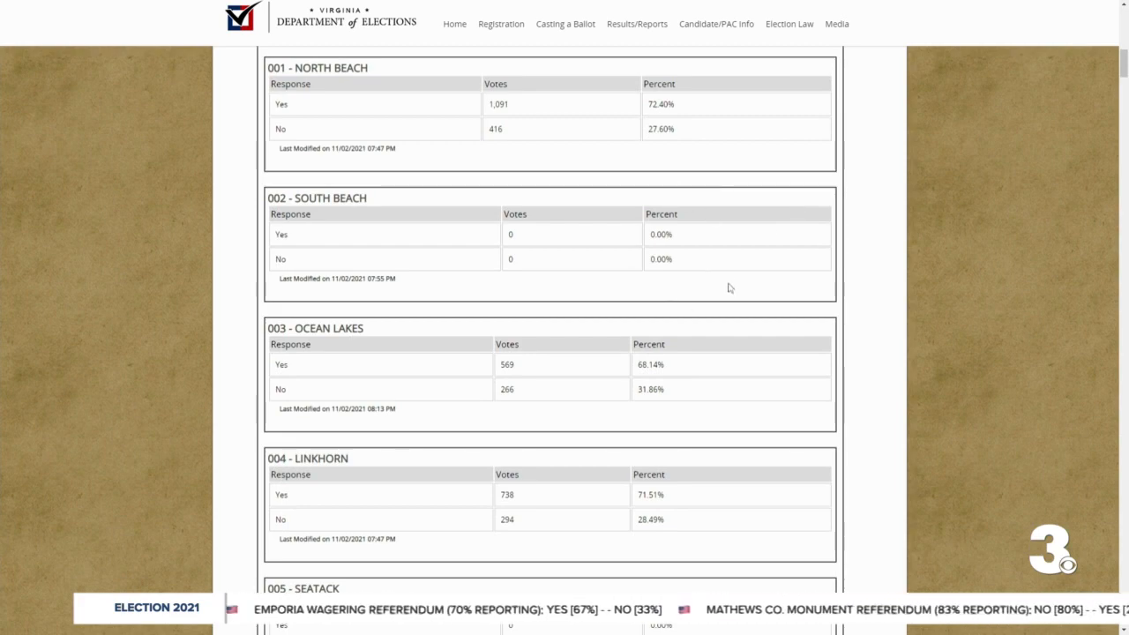
{"action": "scroll", "scroll_direction": "down", "scroll_amount": 3}
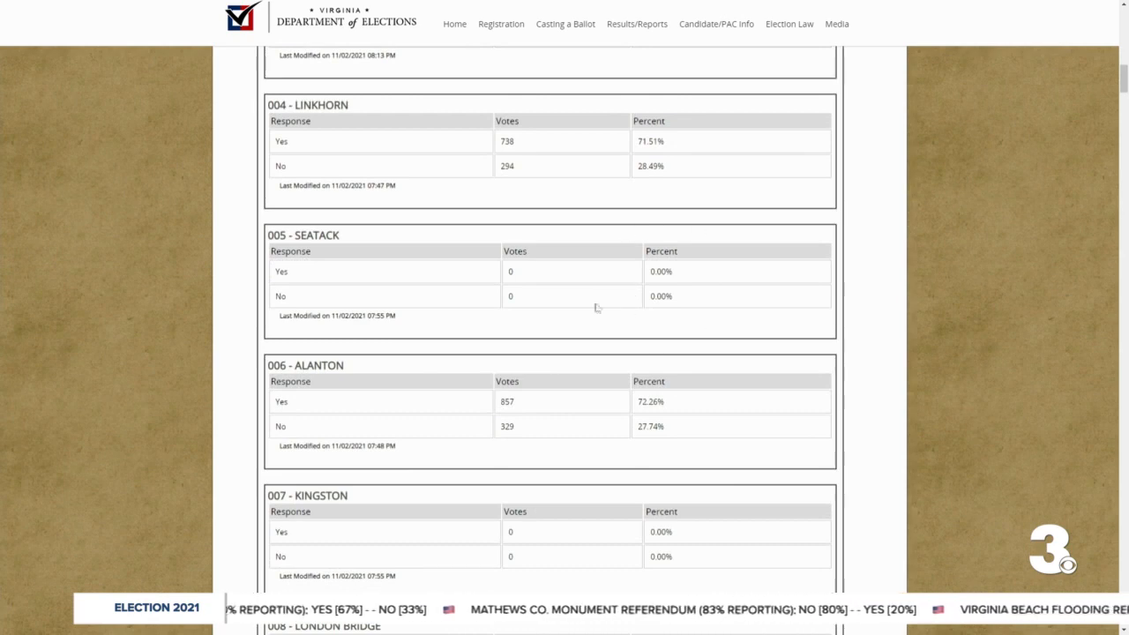
{"action": "scroll", "scroll_direction": "down", "scroll_amount": 3}
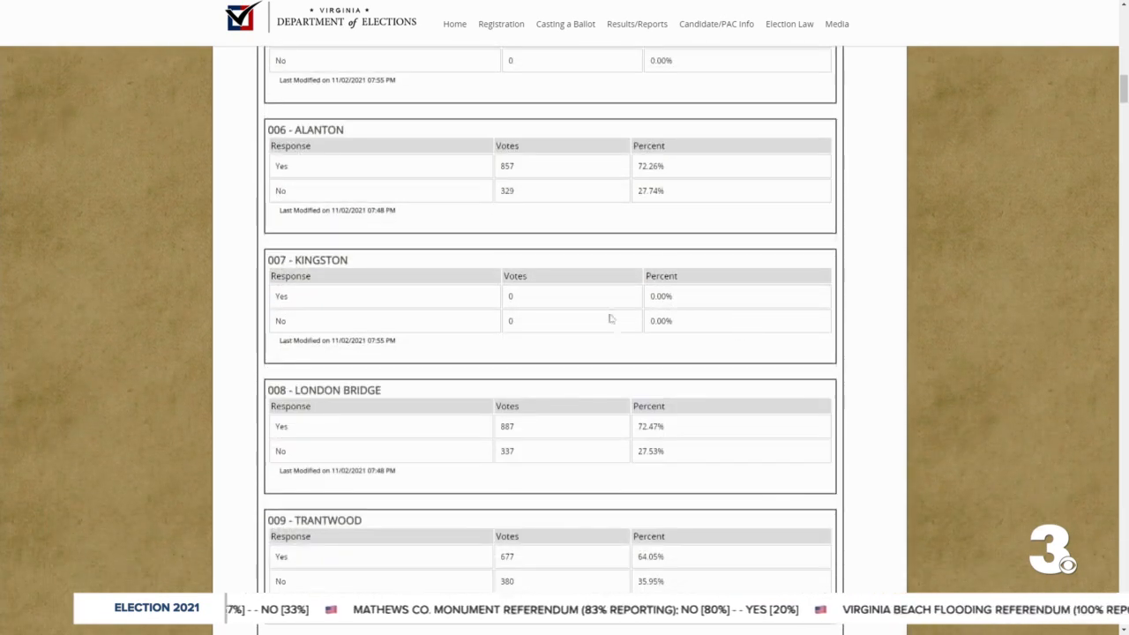
Step: Scroll past zero-vote Great Neck, Cape Henry, Plaza and Mt Trashmore to Old Donation
{"action": "scroll", "scroll_direction": "down", "scroll_amount": 3}
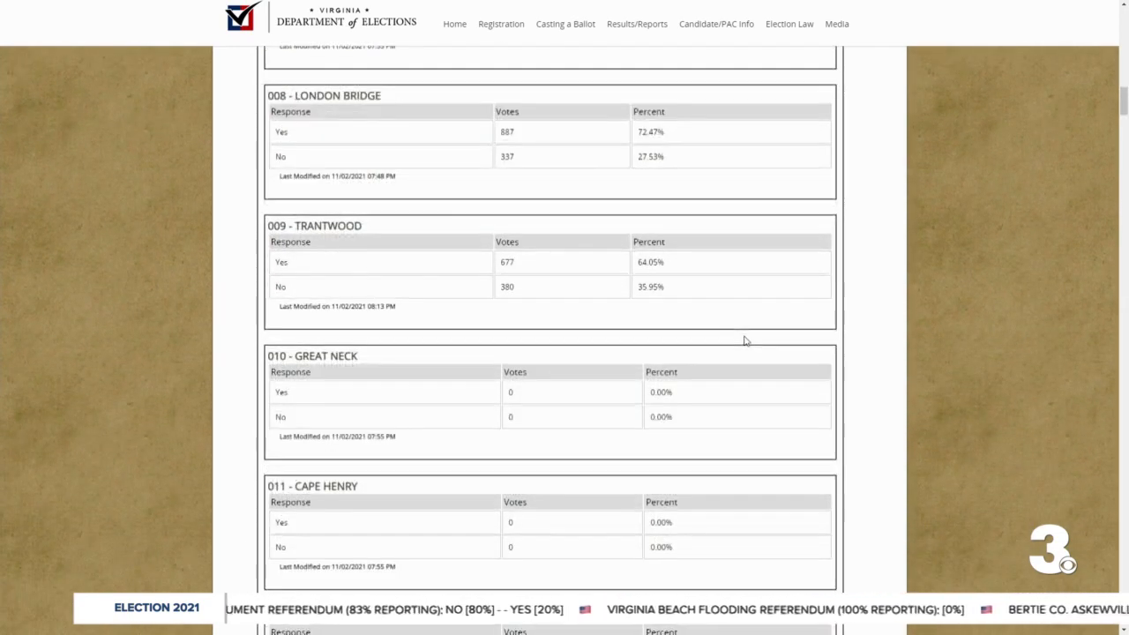
{"action": "scroll", "scroll_direction": "down", "scroll_amount": 3}
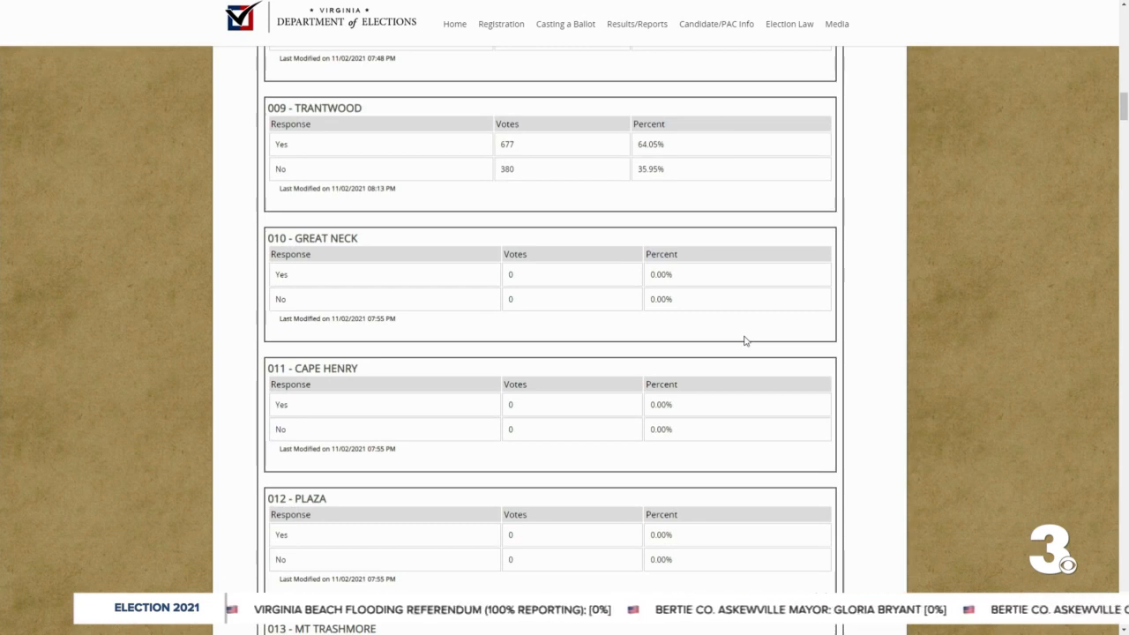
{"action": "scroll", "scroll_direction": "down", "scroll_amount": 3}
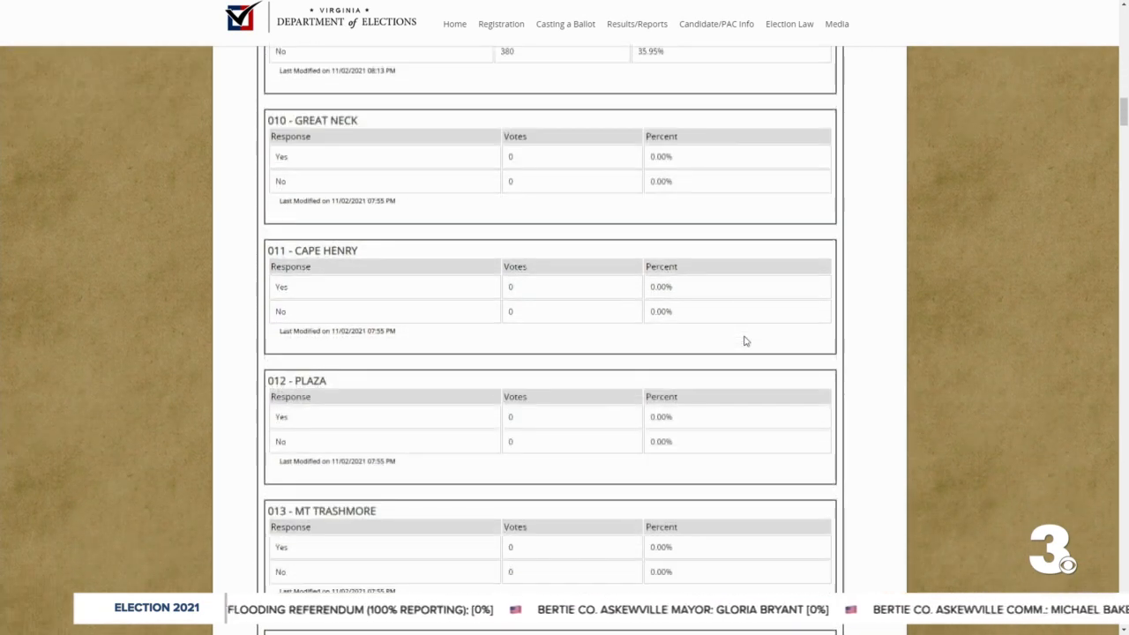
{"action": "scroll", "scroll_direction": "down", "scroll_amount": 3}
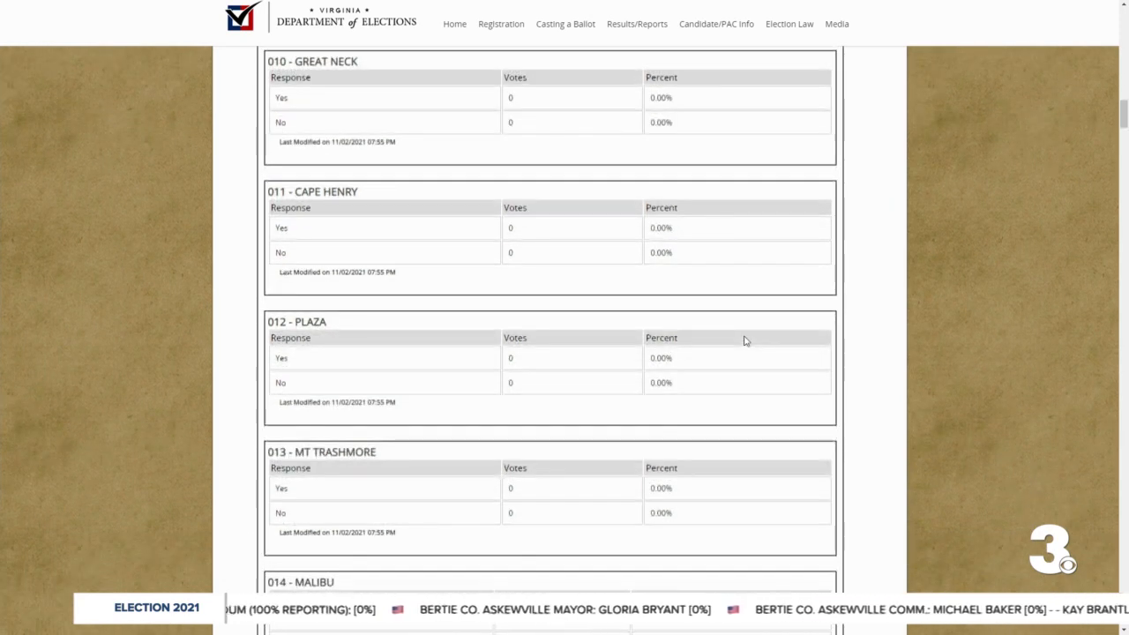
{"action": "scroll", "scroll_direction": "down", "scroll_amount": 3}
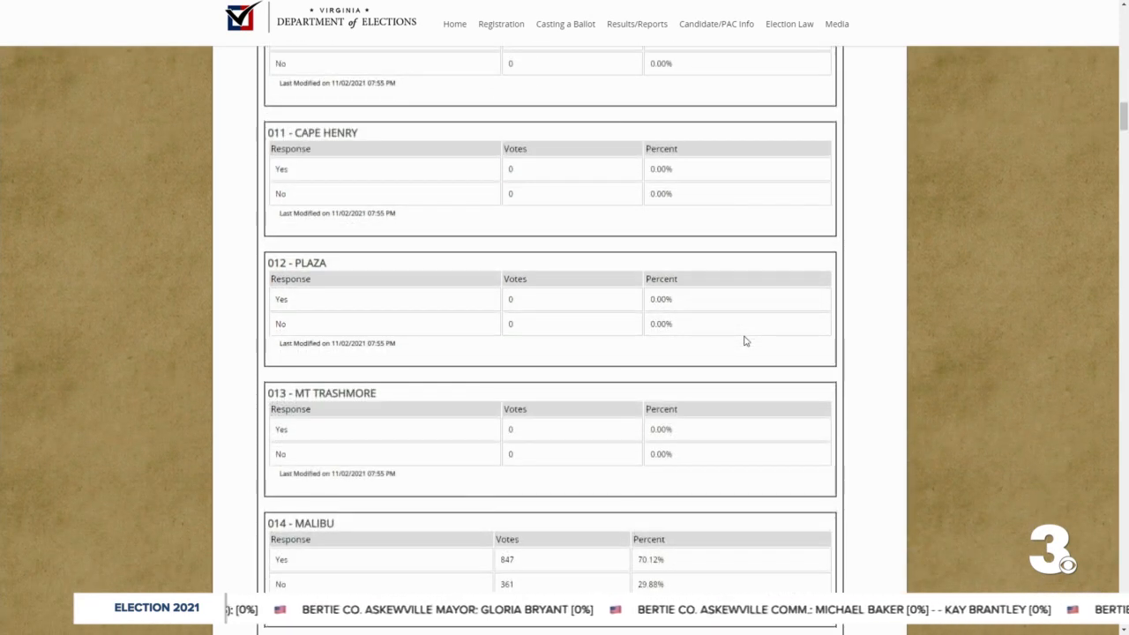
{"action": "scroll", "scroll_direction": "down", "scroll_amount": 3}
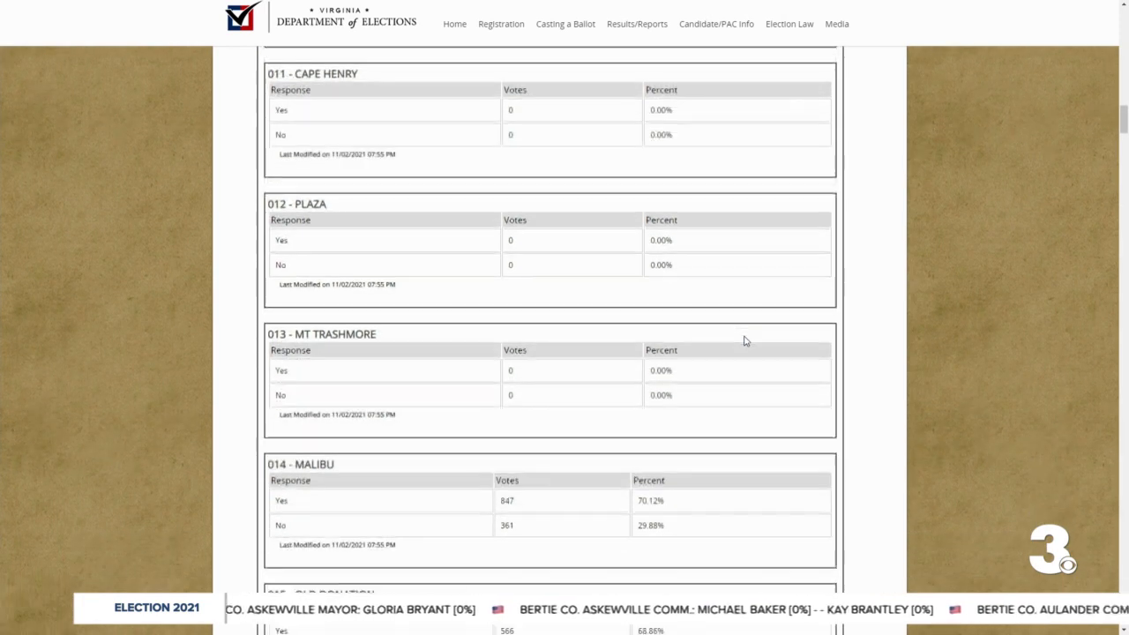
{"action": "scroll", "scroll_direction": "down", "scroll_amount": 3}
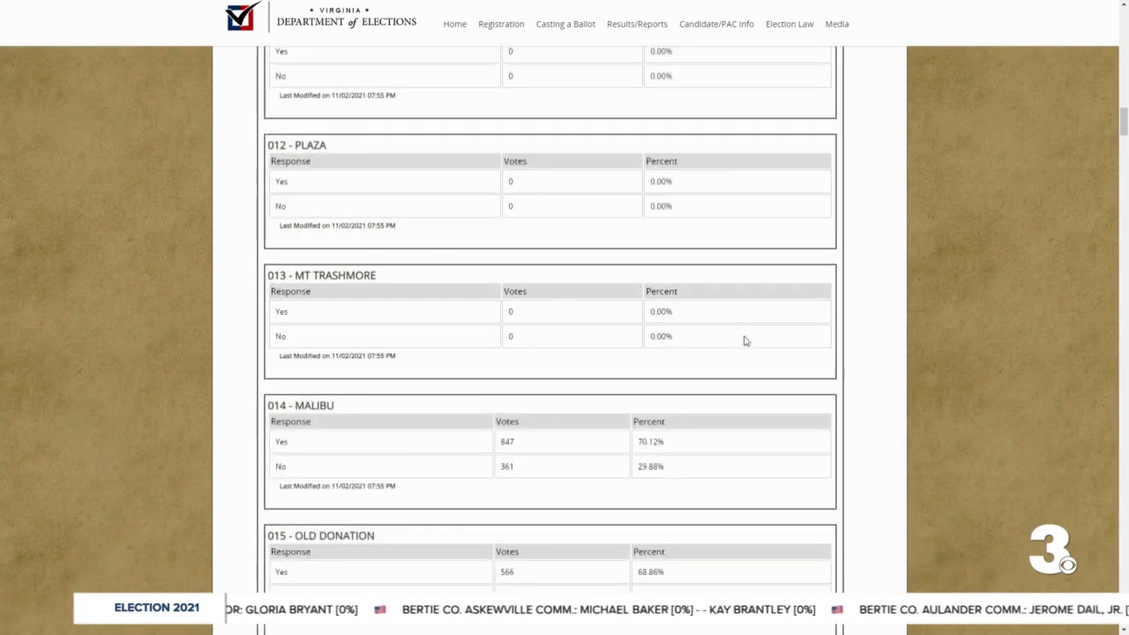